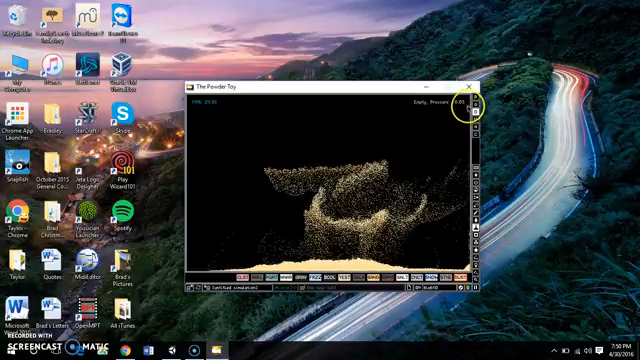
Close the running Powder Toy game so Chrome can be used to search for mods
click(476, 88)
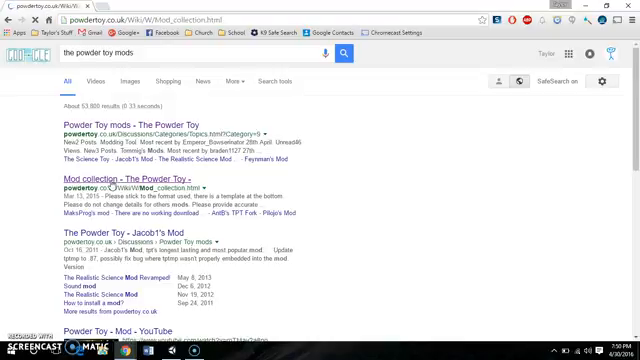
Open the Mod collection wiki result and scroll down to the Vanadium's Fork download section
click(106, 172)
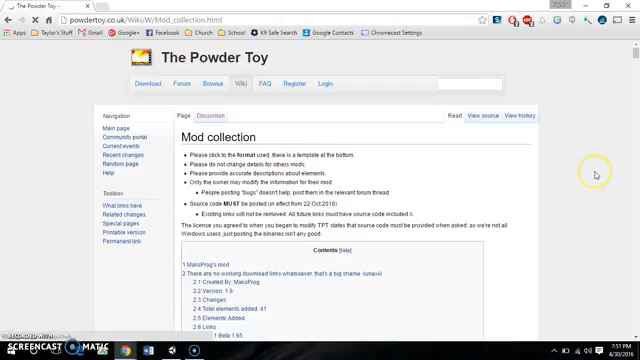
scroll(down, 3)
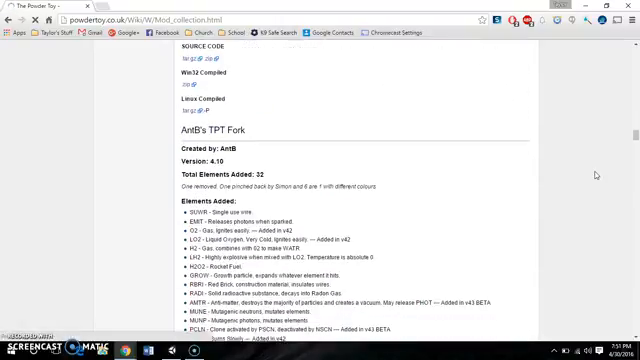
scroll(down, 3)
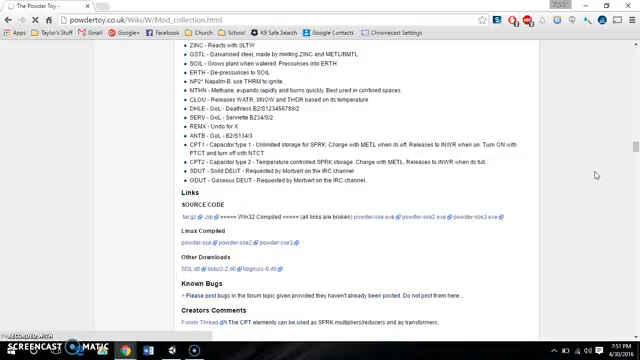
scroll(down, 3)
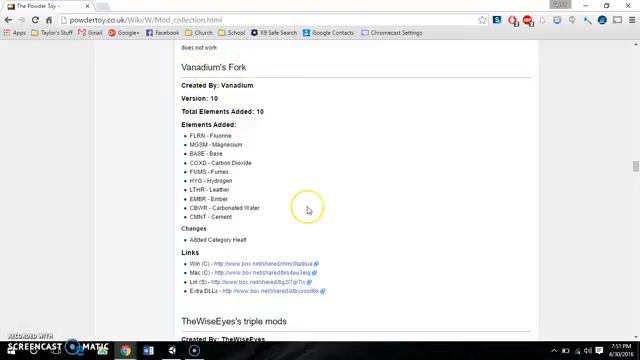
scroll(down, 3)
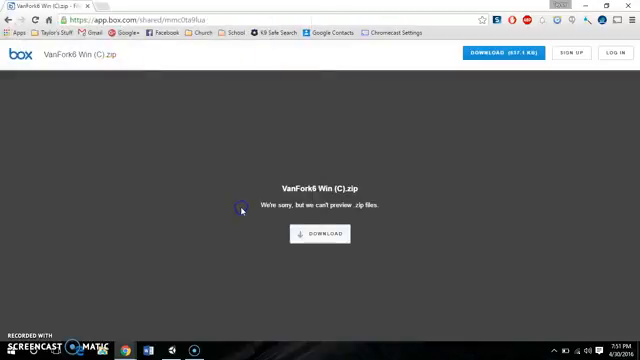
Download the VanFork6 Win (C).zip archive from the Box preview page
click(314, 234)
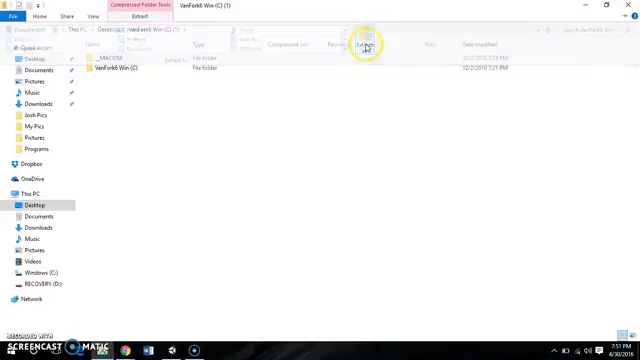
Extract the VanFork6 Win (C).zip archive to the suggested folder
click(366, 44)
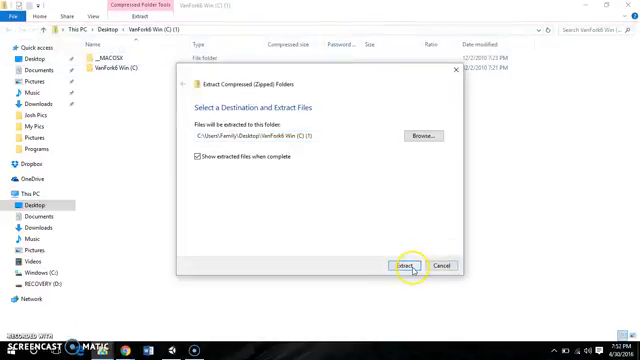
click(400, 264)
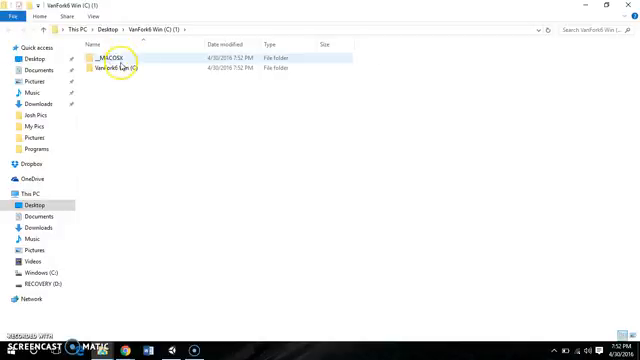
Launch VanFork from the extracted VanFork6 Win (C) folder, hitting the missing MSVCR100D.dll error
double_click(112, 60)
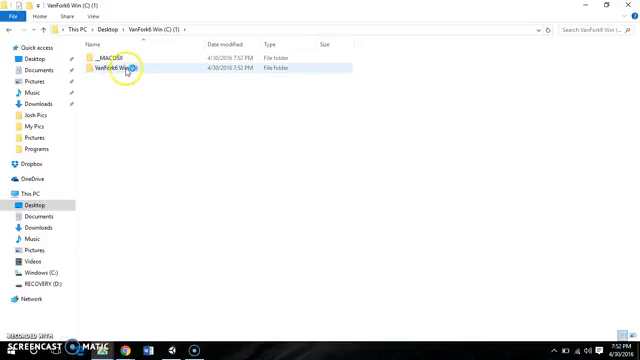
double_click(120, 70)
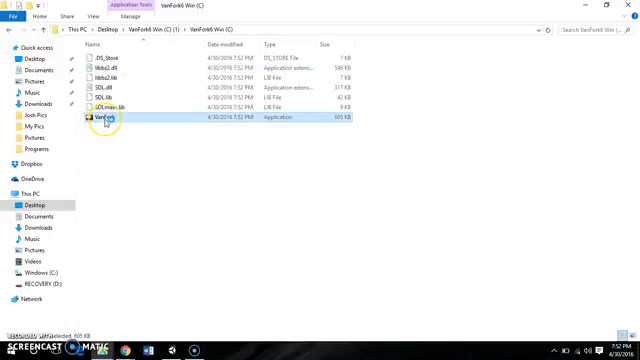
double_click(106, 120)
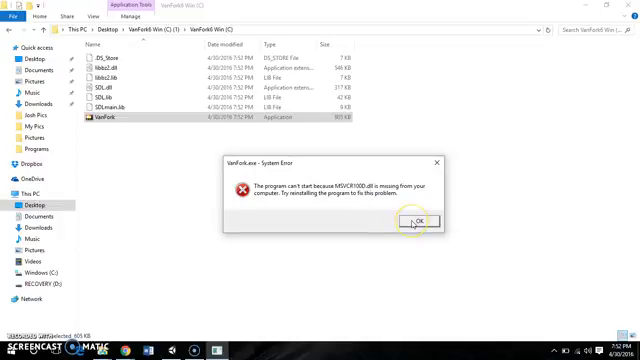
Dismiss the missing-DLL error, relaunch VanFork, and dismiss the same error again
click(420, 220)
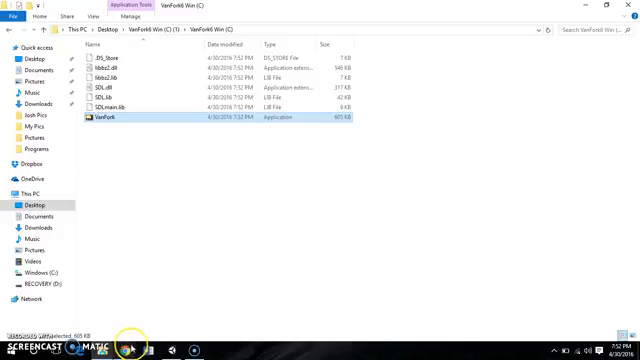
right_click(136, 352)
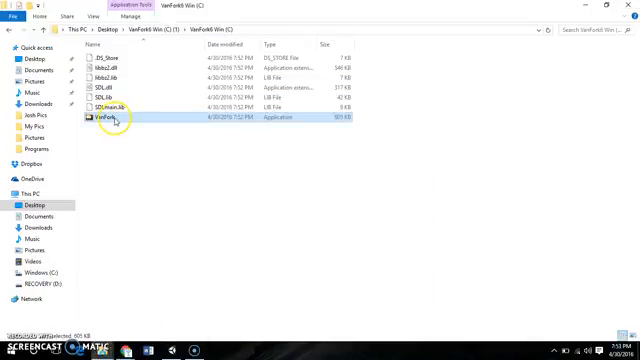
double_click(104, 120)
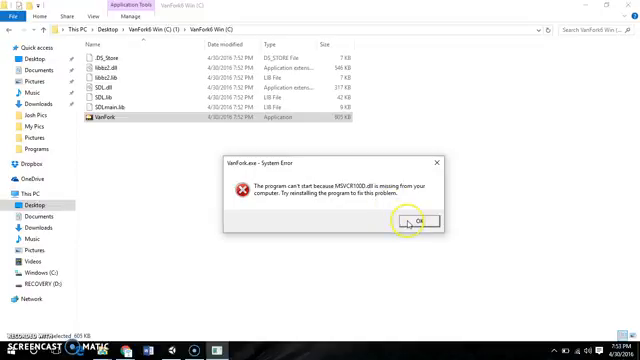
click(412, 220)
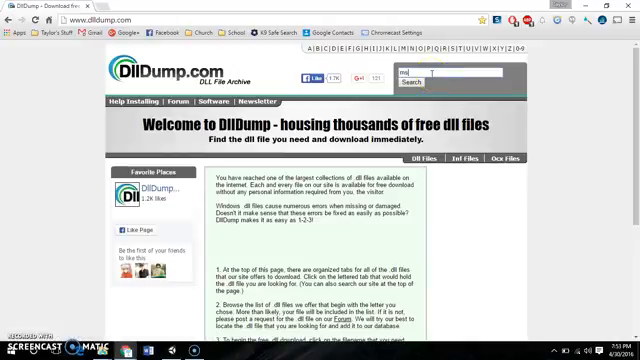
Search DllDump for msvcr100 and scroll the search results page
text(msvcr100)
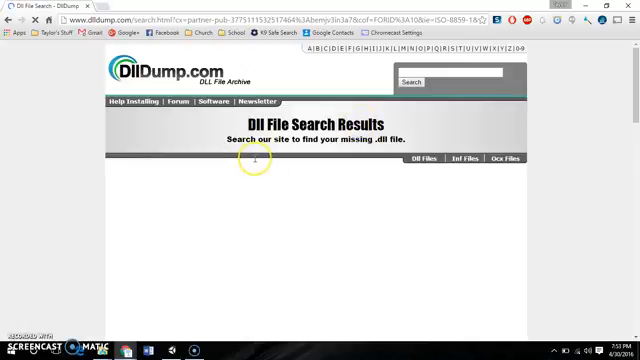
mouse_move(210, 216)
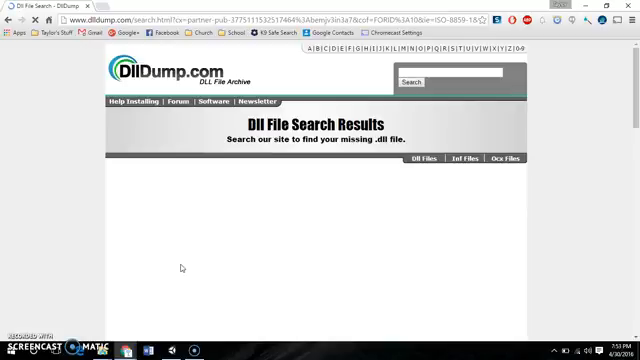
scroll(down, 3)
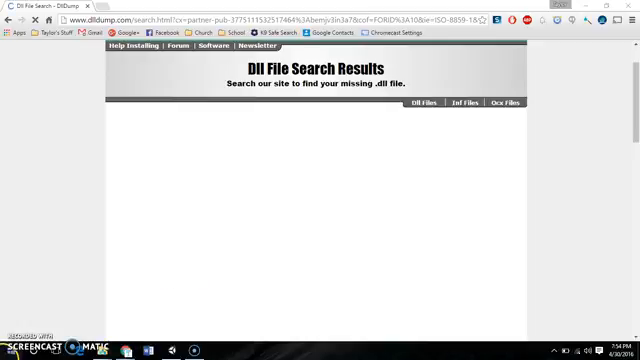
Launch the original The Powder Toy window over the DllDump results page
click(8, 348)
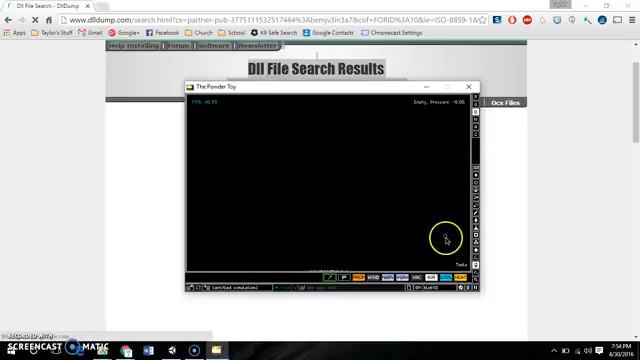
mouse_move(436, 226)
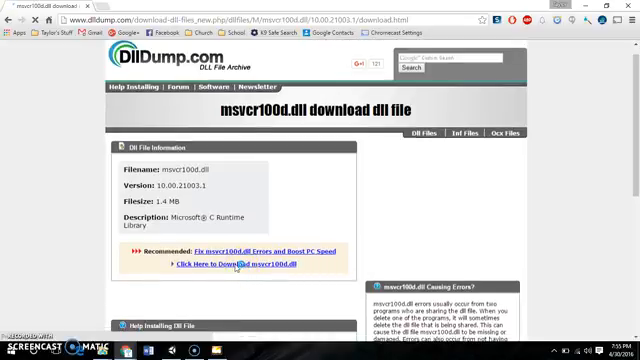
Download msvcr100d.dll from DllDump and save it to the Desktop
scroll(down, 3)
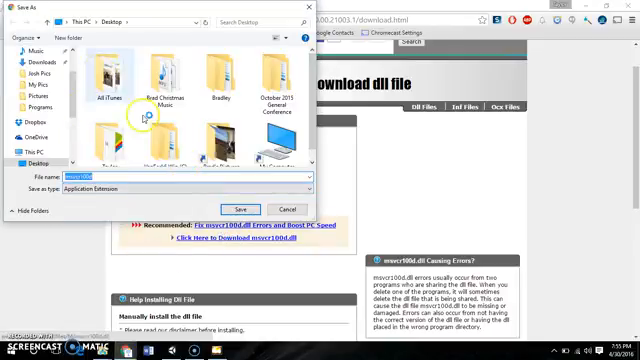
click(240, 206)
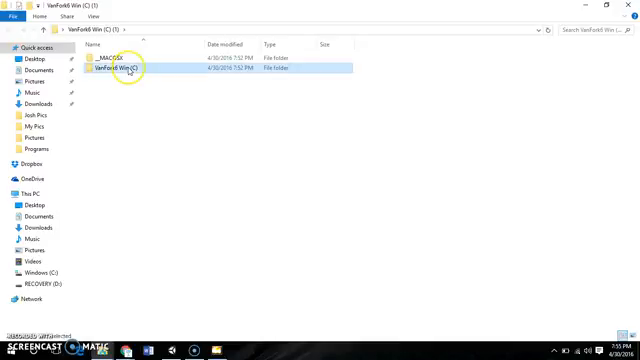
Relaunch VanFork from its folder and dismiss the same missing-DLL error
double_click(122, 68)
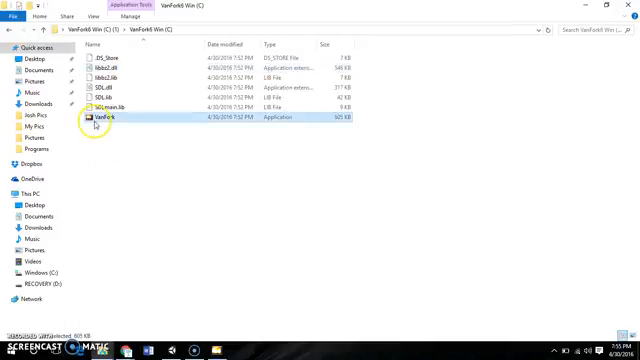
double_click(108, 118)
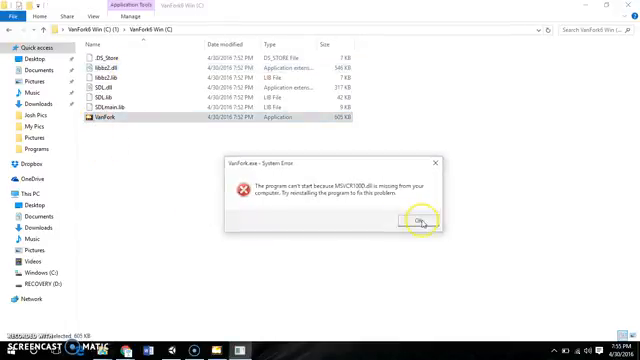
click(396, 220)
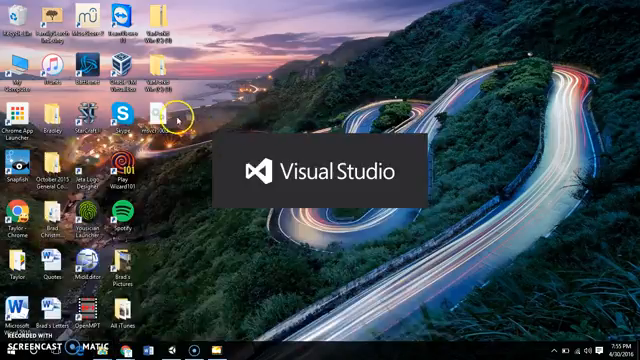
mouse_move(370, 242)
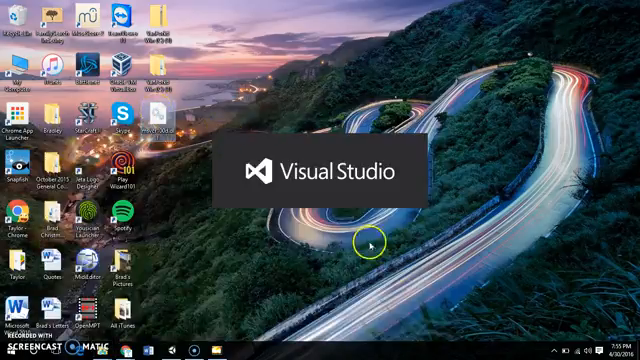